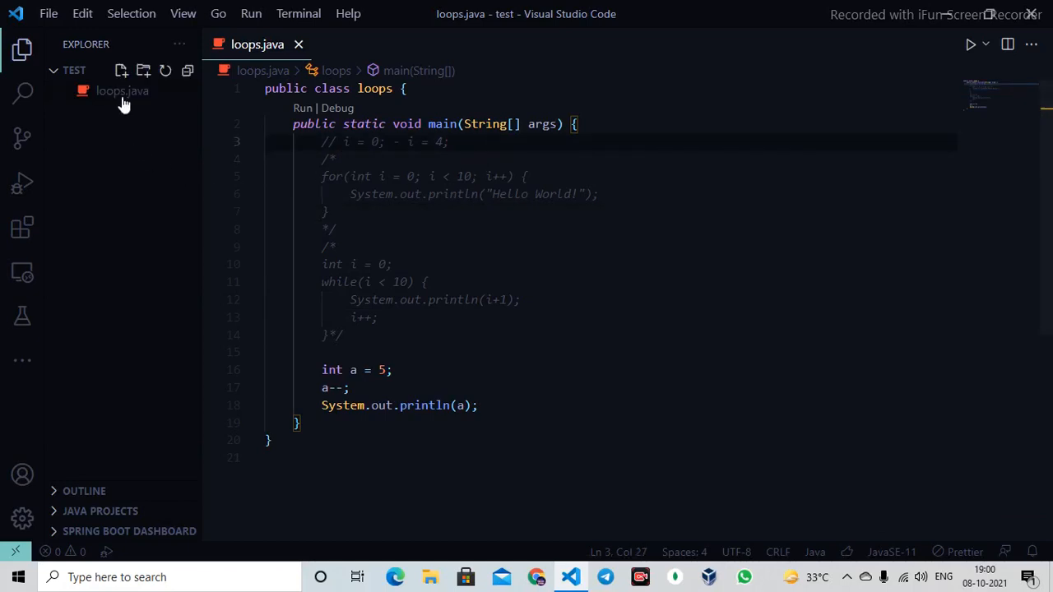
Step: Create tables.java in the Explorer with a Scanner import, main method and number prompt
{"action": "left_click", "coordinate": [120, 71]}
{"action": "type", "text": "Scanner sc ="}
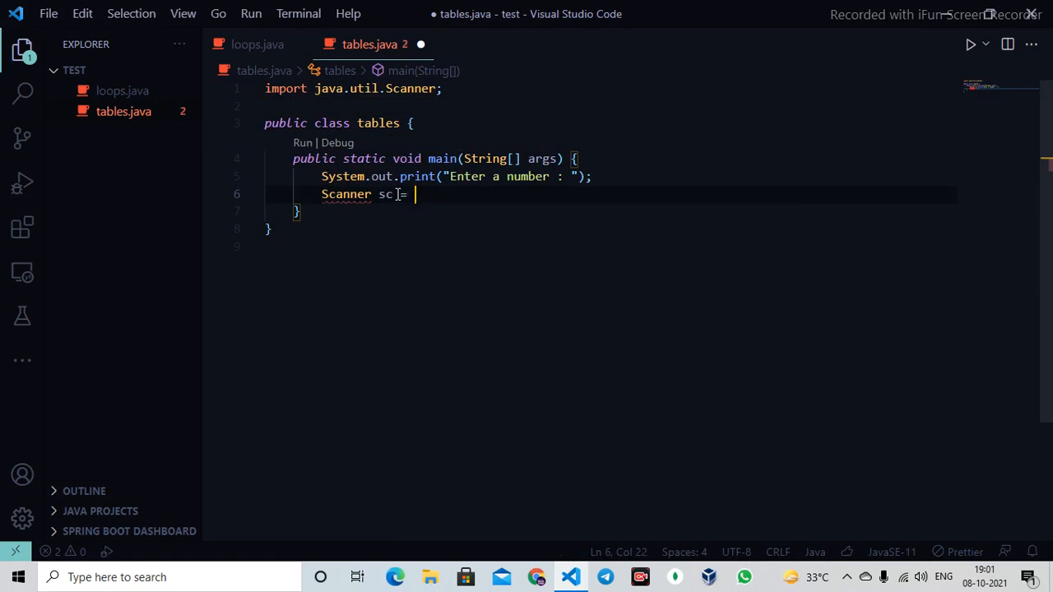
Step: Read an integer num with sc.nextInt() and print "The Table of " + num
{"action": "type", "text": "new Scanner(System.in);"}
{"action": "type", "text": "int n"}
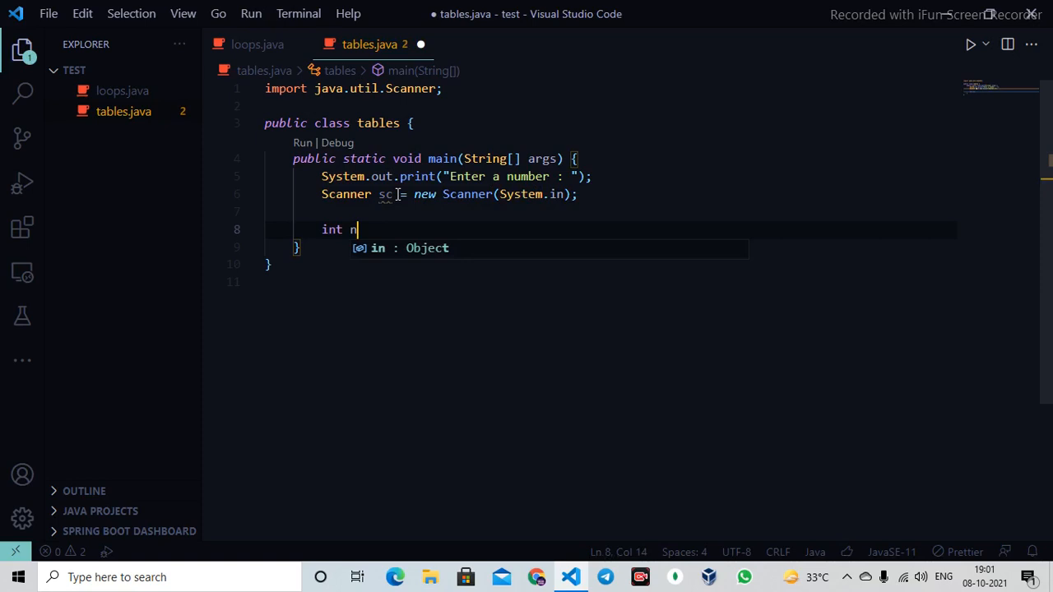
{"action": "type", "text": "um = sc.nextInt();"}
{"action": "type", "text": "System.out.println();"}
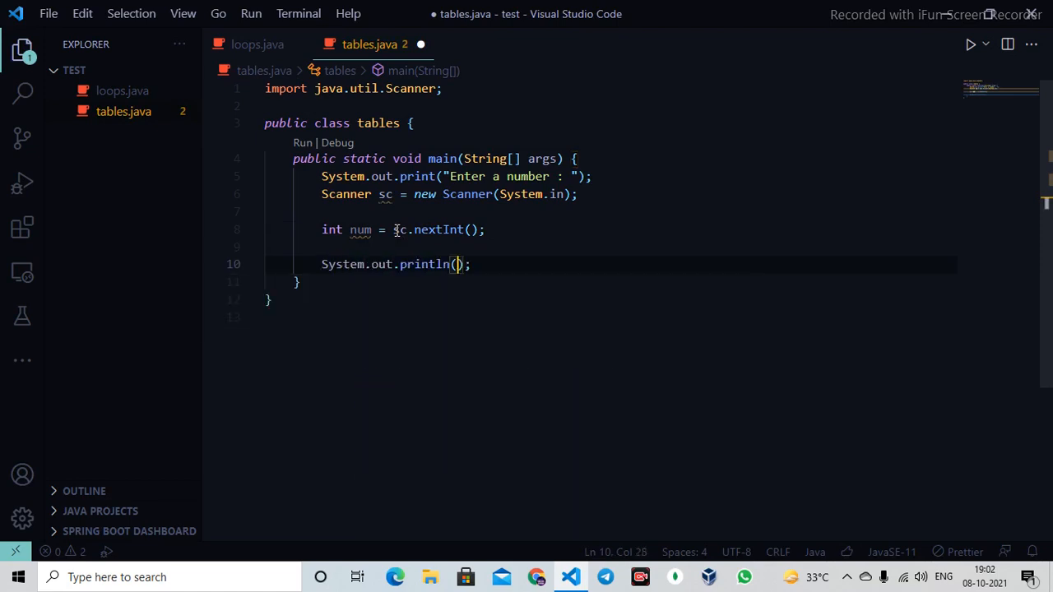
{"action": "type", "text": "\"The Table of \"+n"}
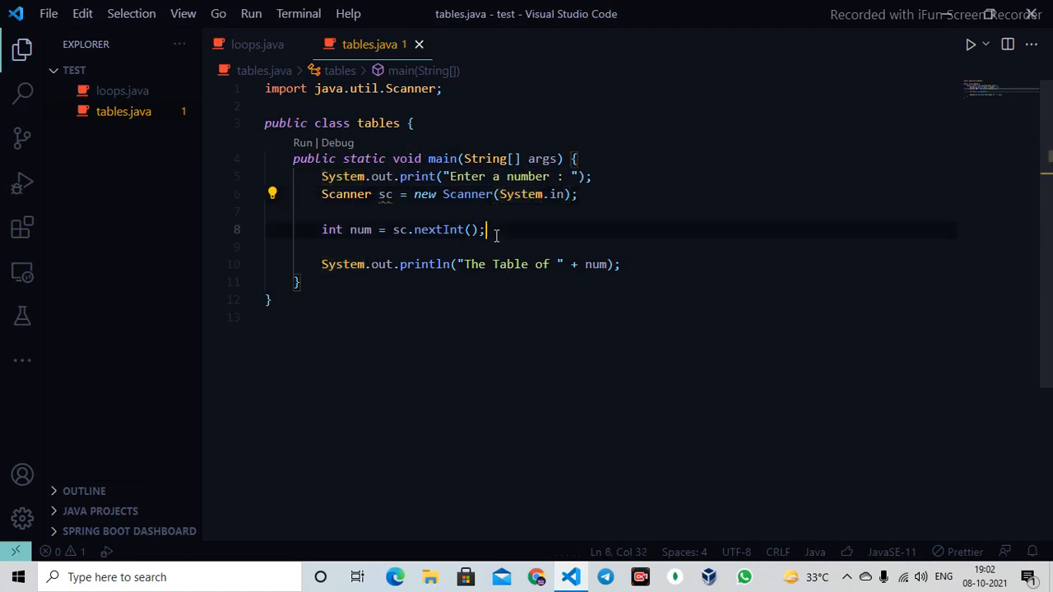
{"action": "mouse_move", "coordinate": [349, 235]}
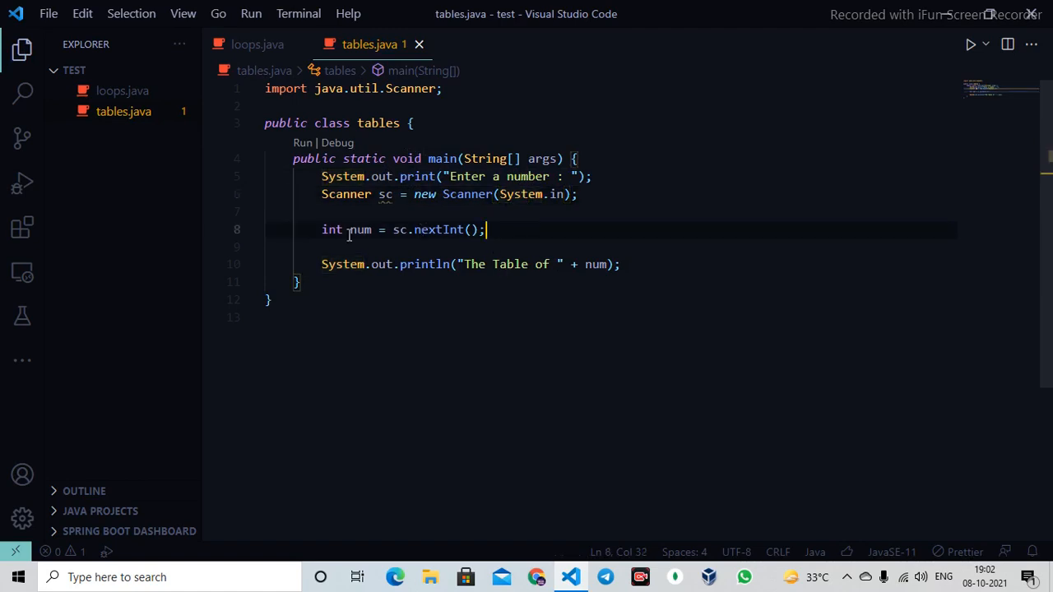
Step: Add a for loop over i below the heading and begin a sysout inside it
{"action": "type", "text": "for (int i = 1; i < args.length; i++) {"}
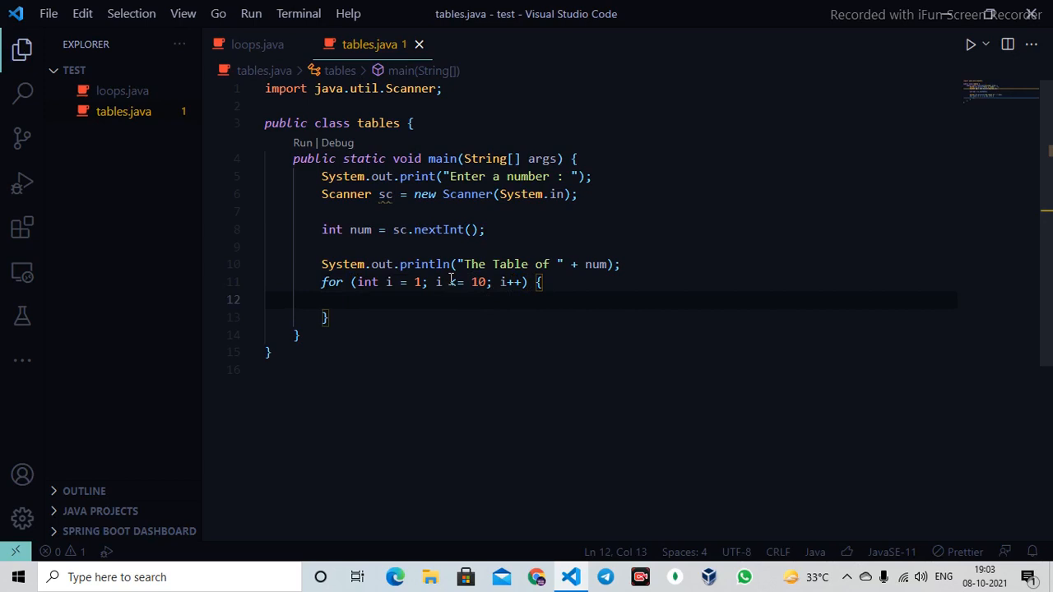
{"action": "type", "text": "sysout"}
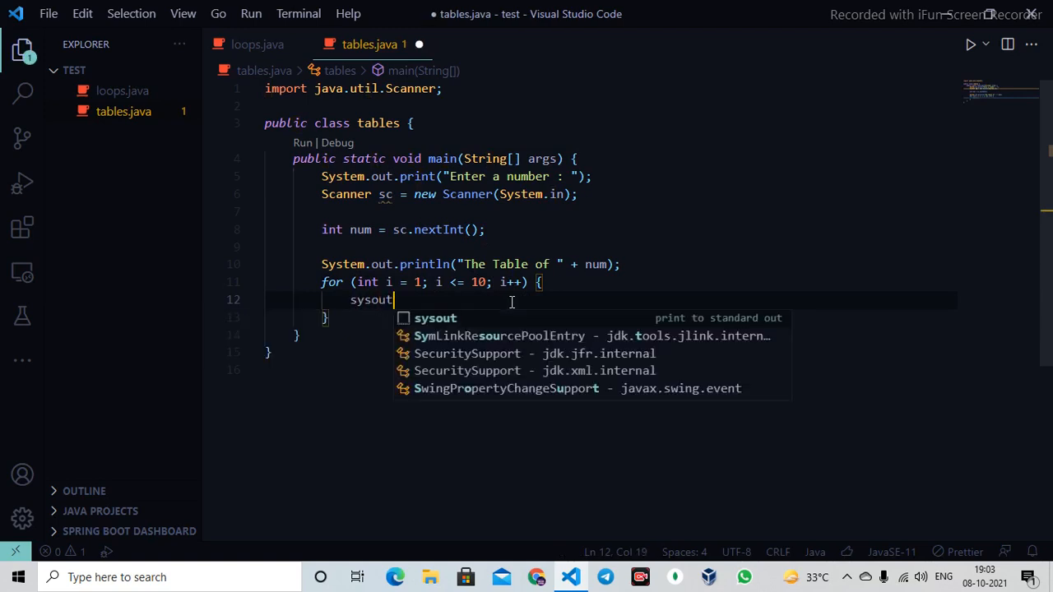
Step: Expand sysout and print num + " x " + i + " = " + (num*i) each iteration
{"action": "key", "text": "Tab"}
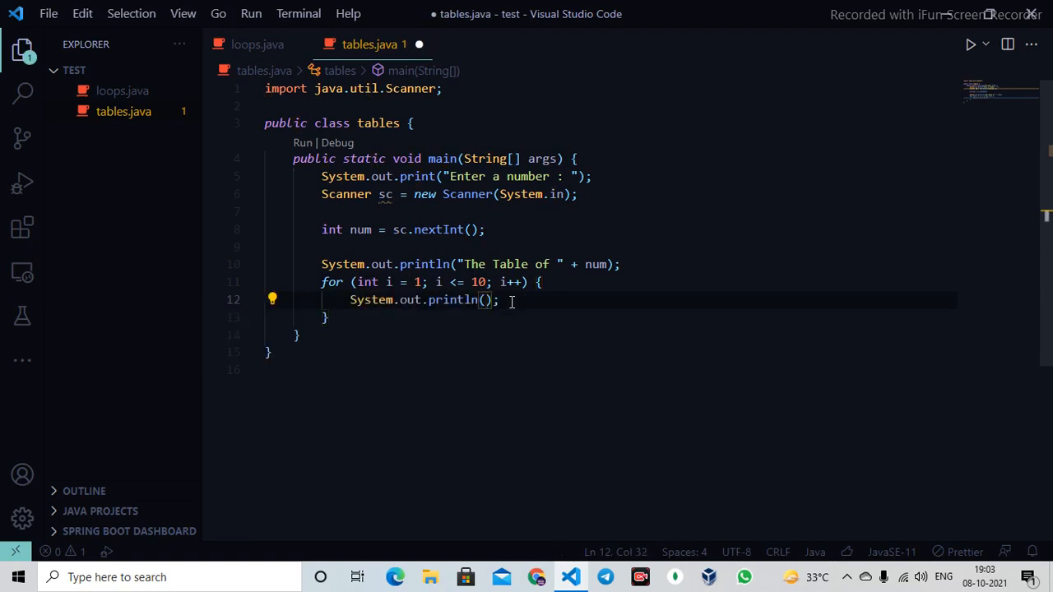
{"action": "type", "text": "num + \" x \" + i + \" = \" + (num*i"}
{"action": "type", "text": "// 2 x 1 ="}
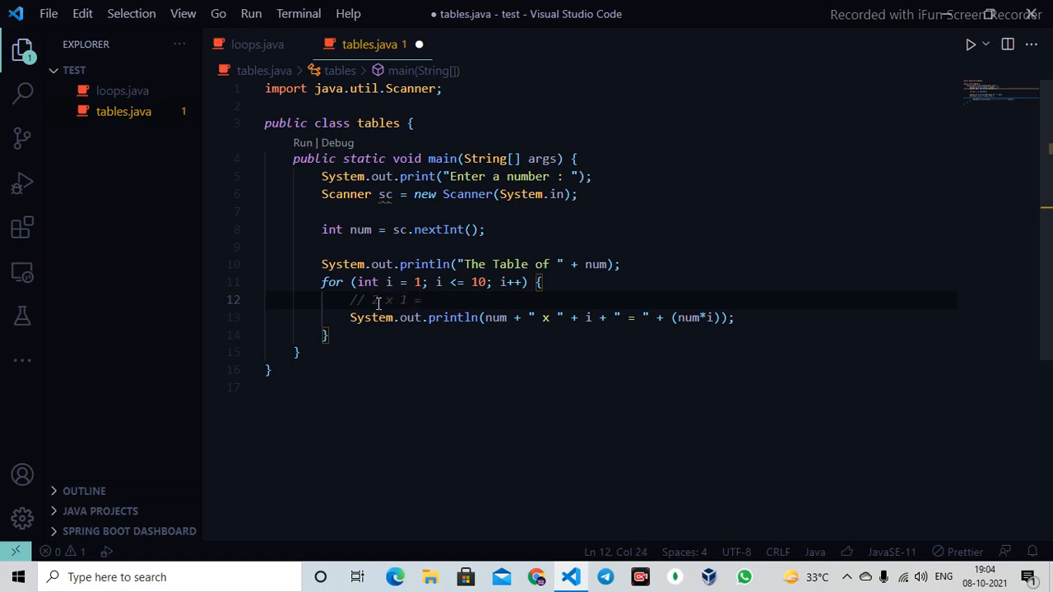
{"action": "left_click", "coordinate": [969, 45]}
{"action": "type", "text": "2"}
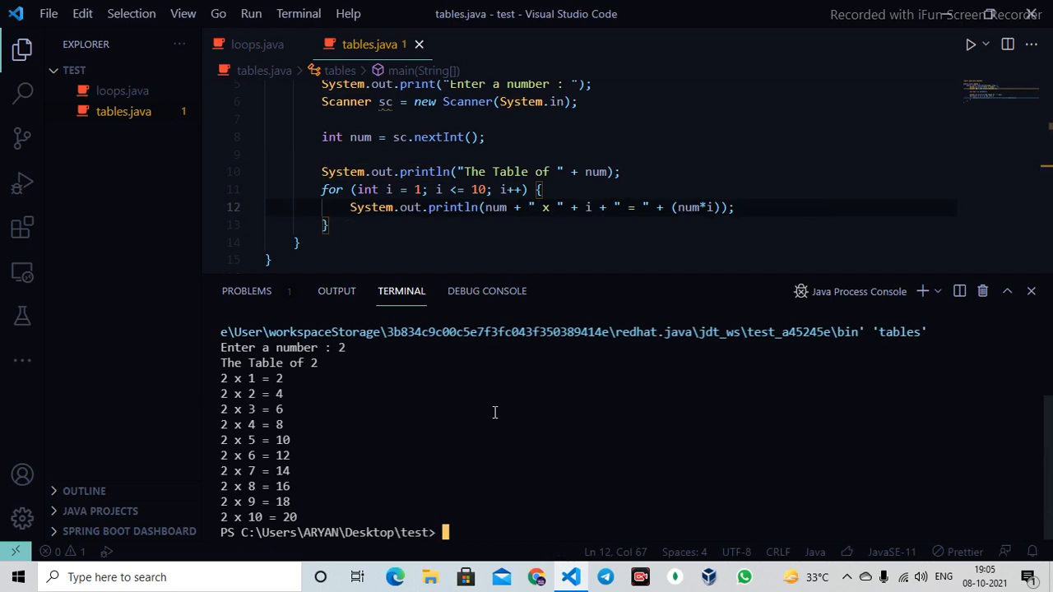
Step: Run tables.java again and focus the terminal panel
{"action": "left_click", "coordinate": [969, 44]}
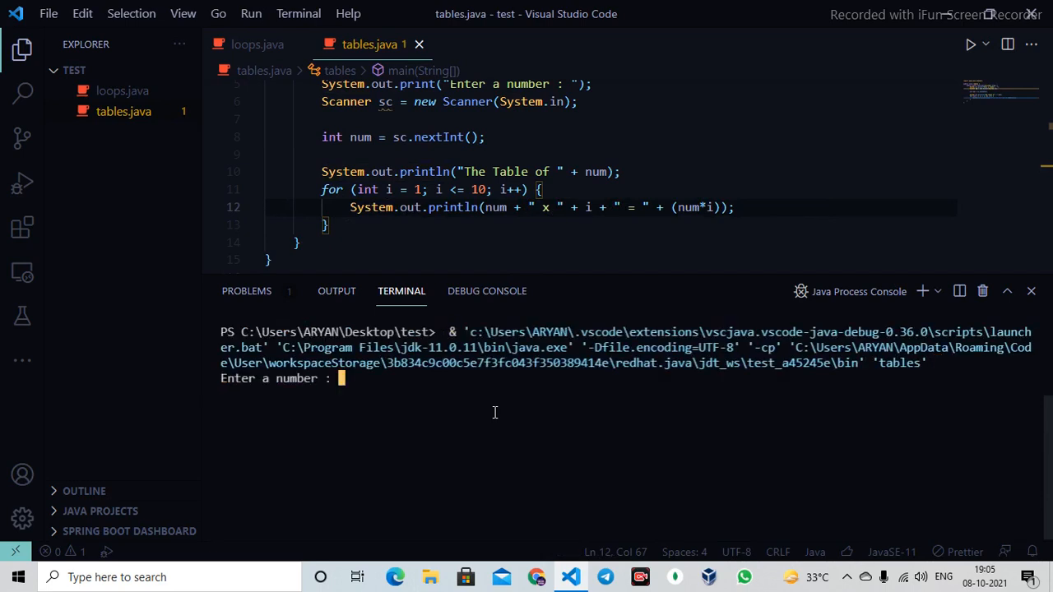
{"action": "left_click", "coordinate": [982, 291]}
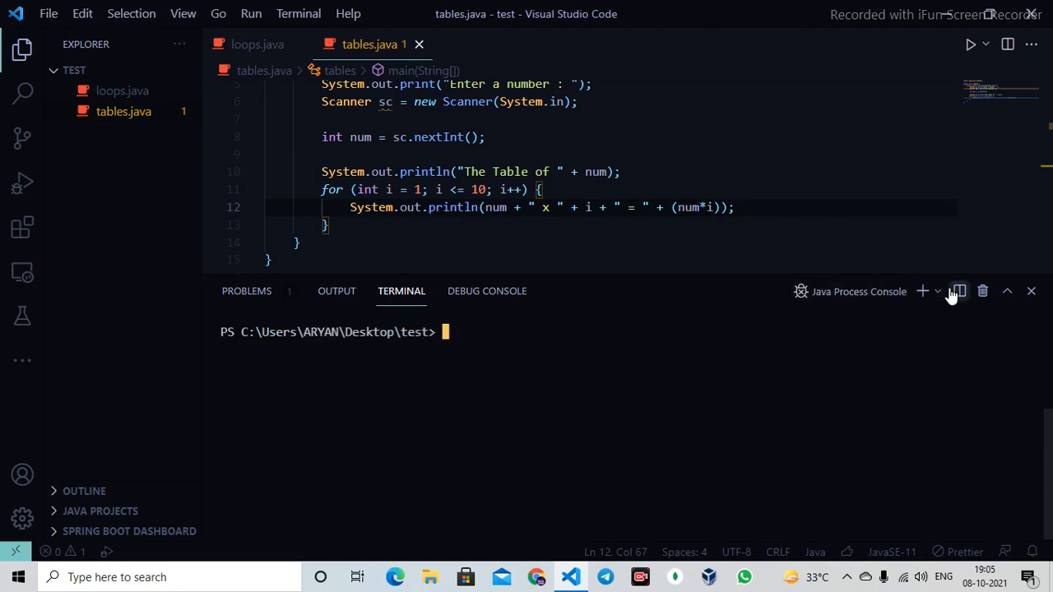